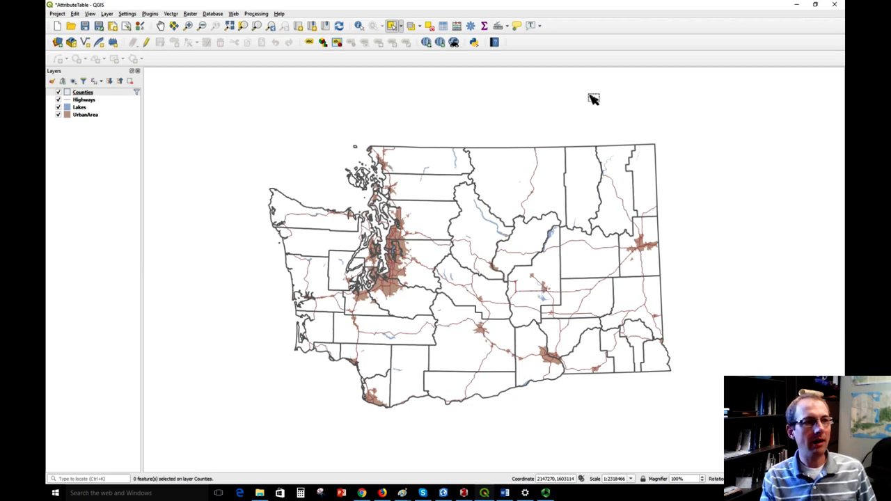
mouse_move(562, 117)
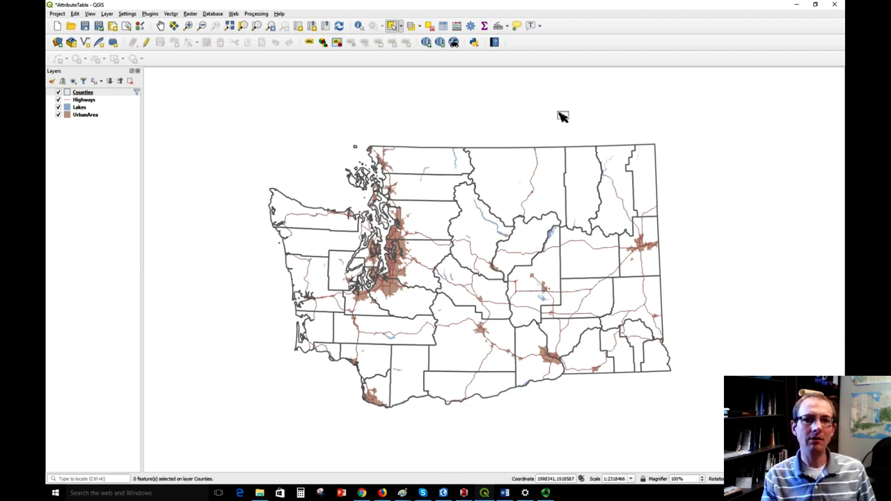
mouse_move(593, 186)
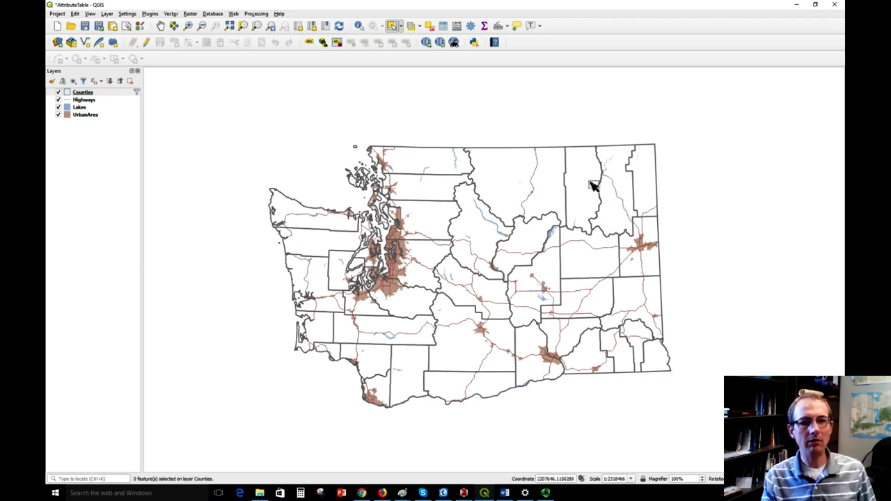
mouse_move(323, 363)
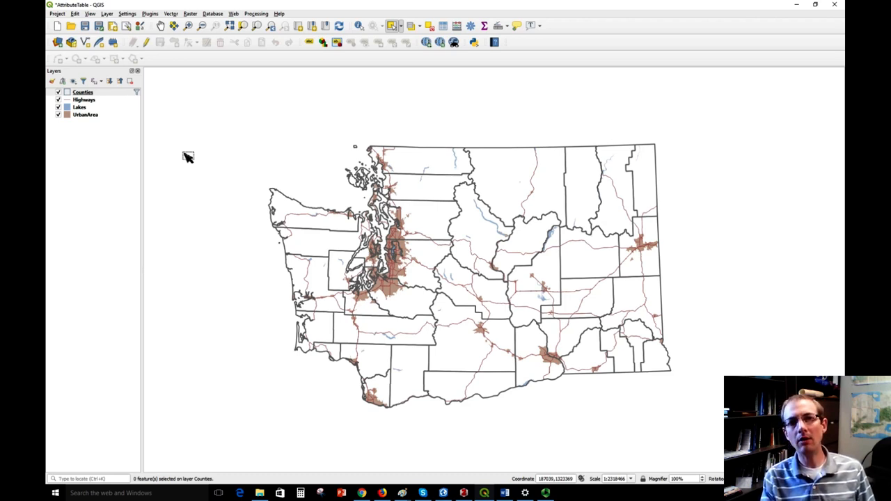
mouse_move(156, 137)
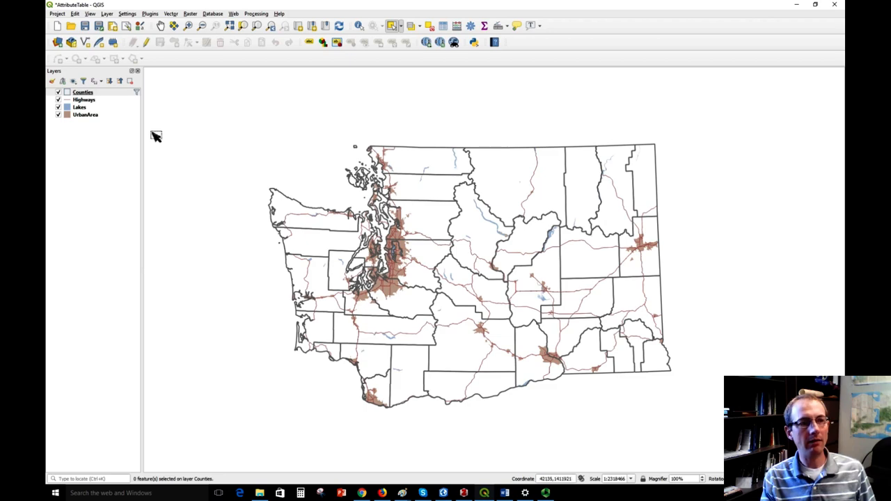
Step: Open the Counties layer's attribute table listing all 39 Washington counties
right_click(82, 92)
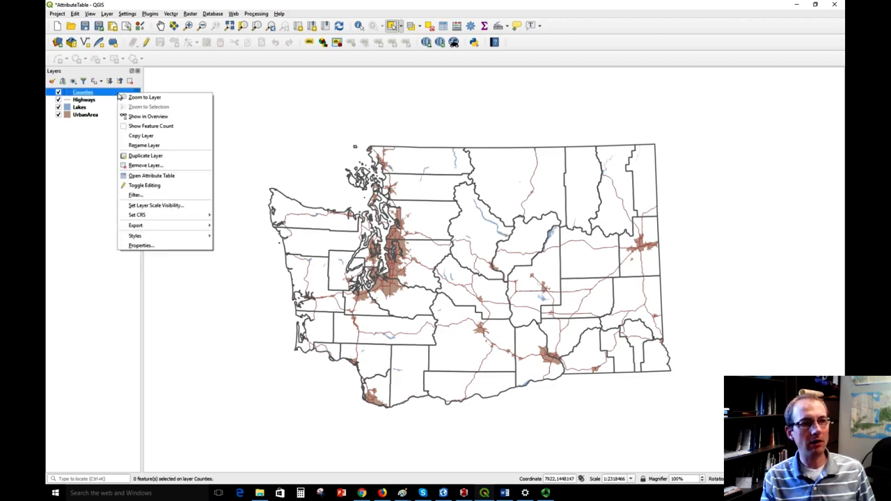
click(151, 176)
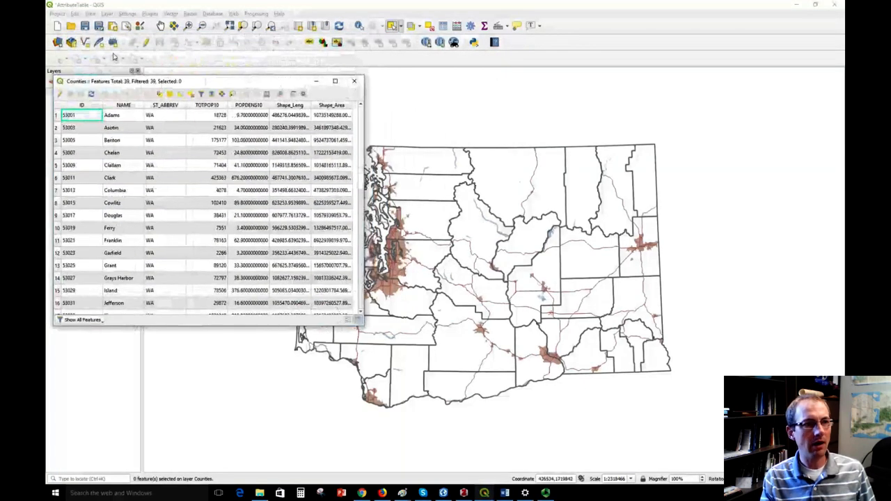
click(353, 80)
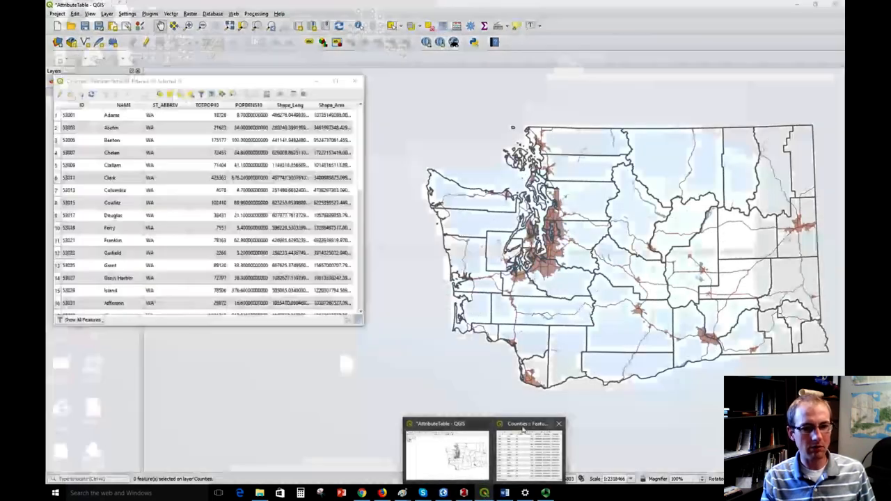
Step: Return to the main QGIS window so the attribute table sits beside the map
click(528, 448)
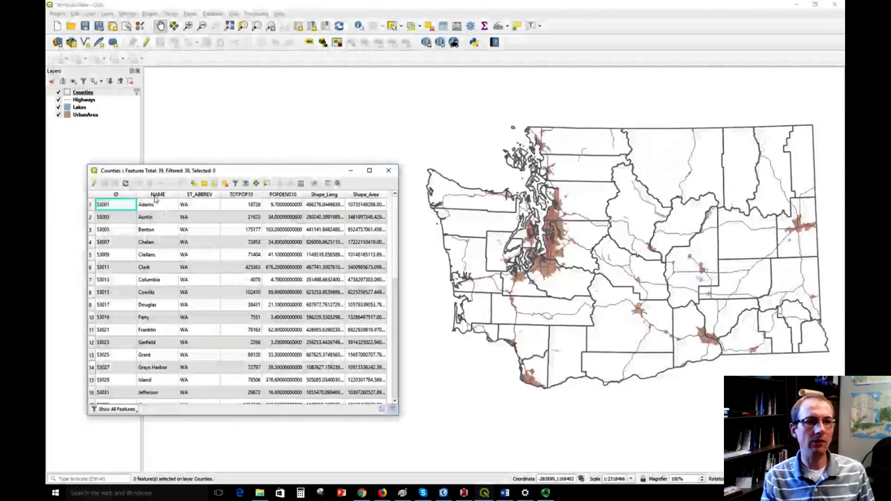
mouse_move(156, 245)
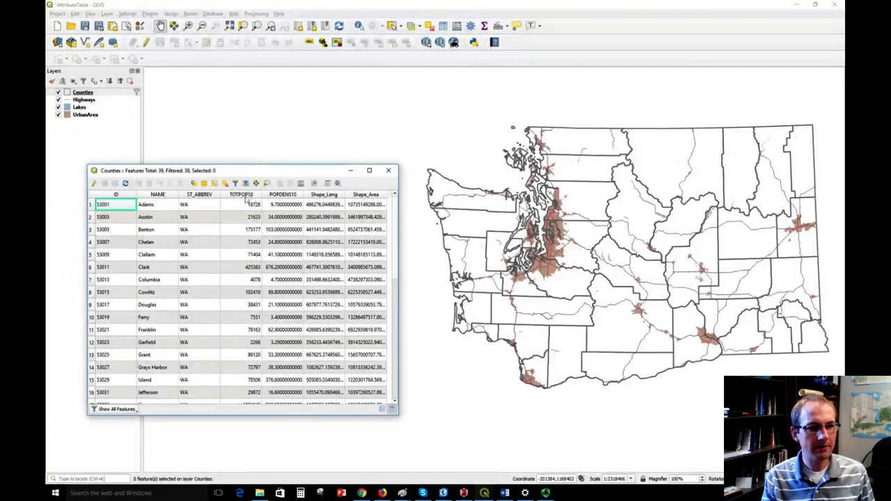
mouse_move(242, 195)
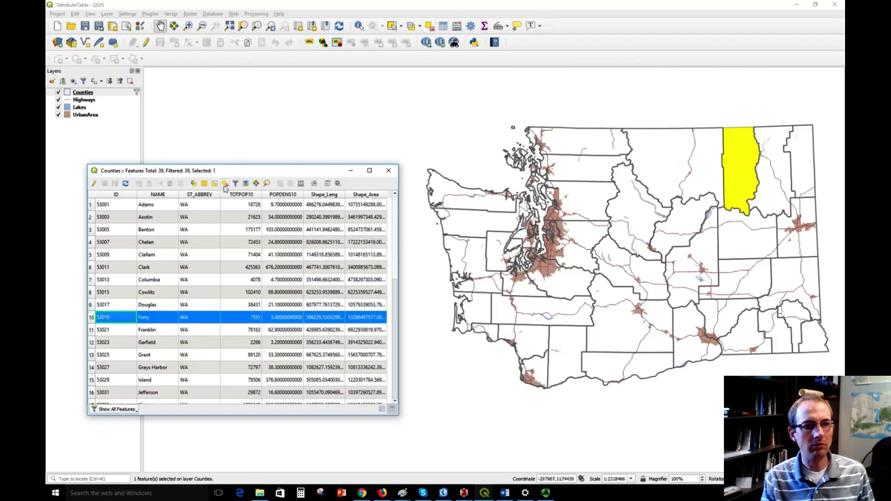
Step: Select one county row so it highlights yellow on the map
click(226, 184)
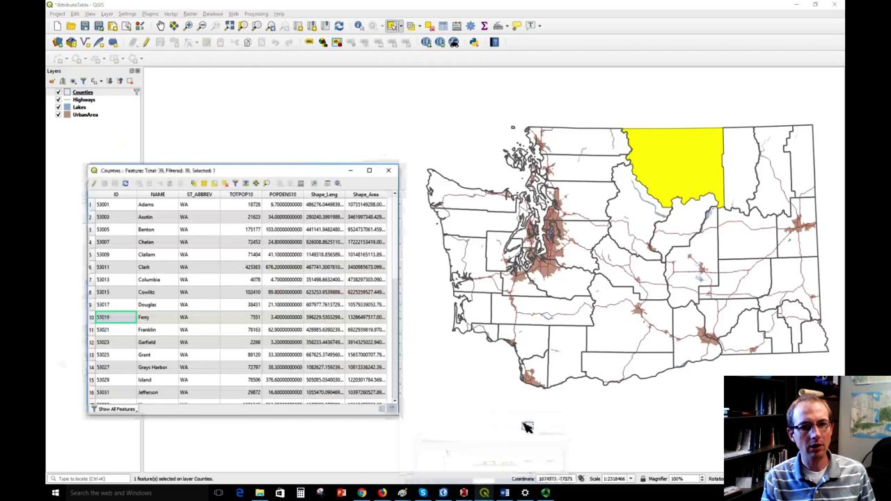
Step: Scroll the table down to bring the selected Okanogan row into view
scroll(down, 3)
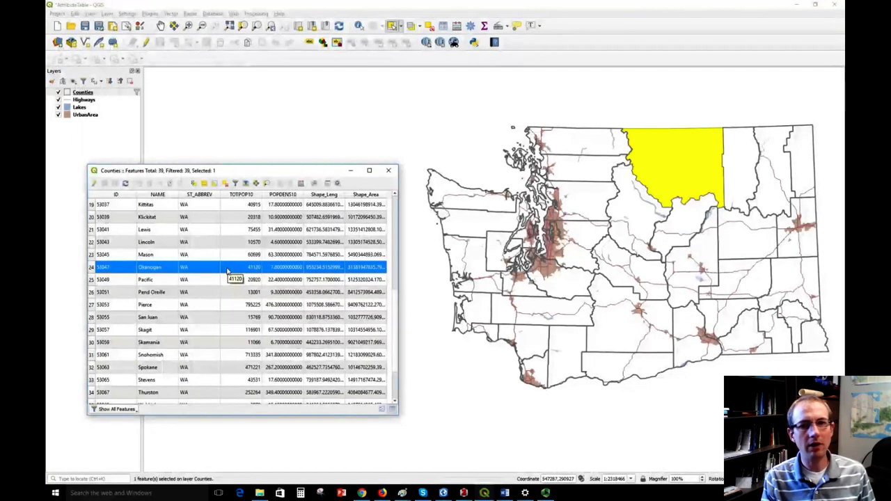
click(225, 184)
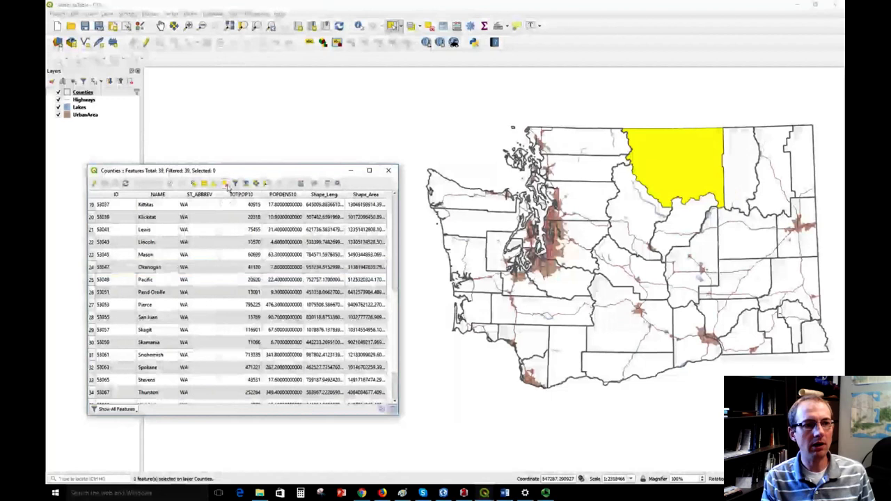
Step: Deselect all counties and sort the table by TOTPOP10 descending, King County first
click(203, 184)
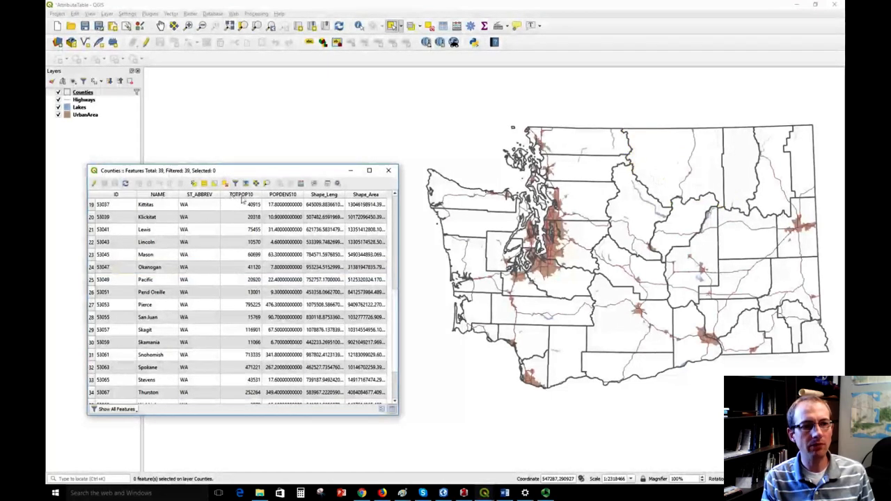
mouse_move(253, 206)
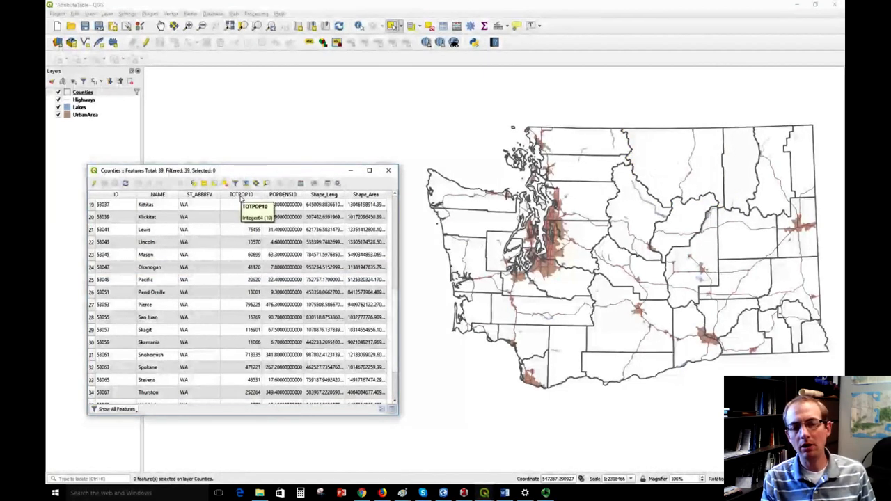
click(239, 195)
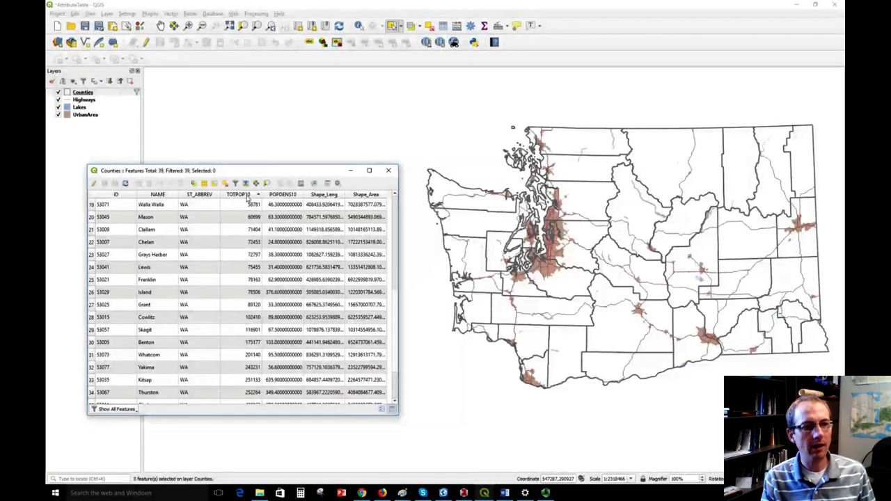
click(240, 195)
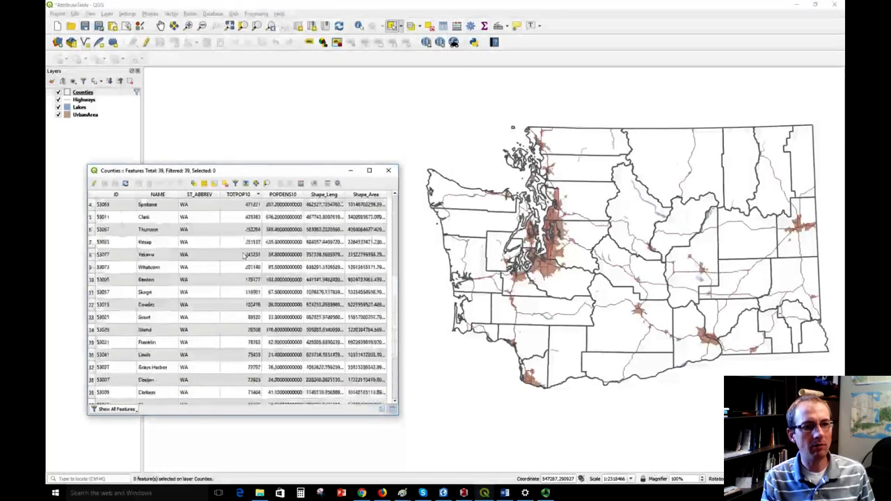
click(238, 195)
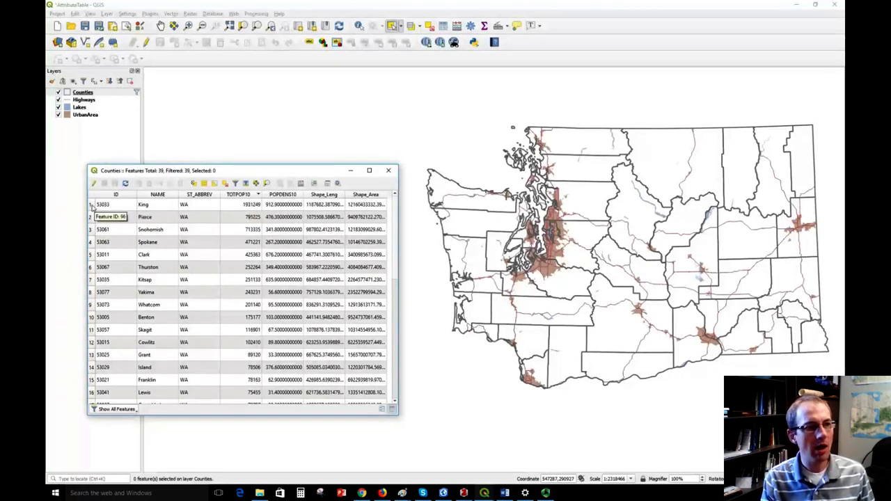
Step: Select the five most populous counties, King through Clark, by their row numbers
drag(91, 203, 91, 254)
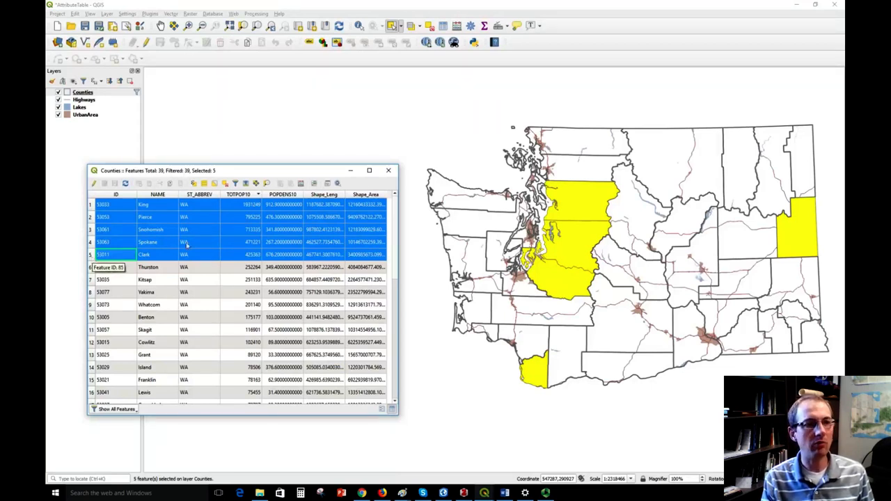
mouse_move(251, 203)
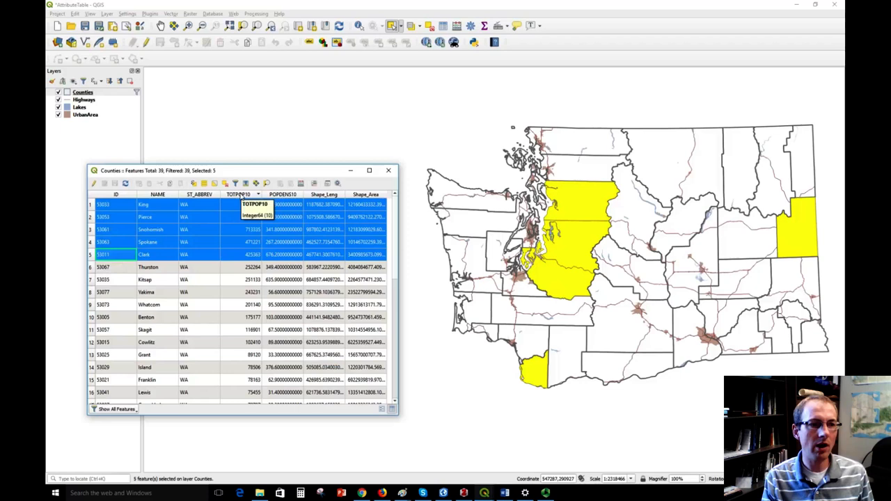
Step: Sort TOTPOP10 ascending and select the five least populous counties, Garfield through Lincoln
click(239, 195)
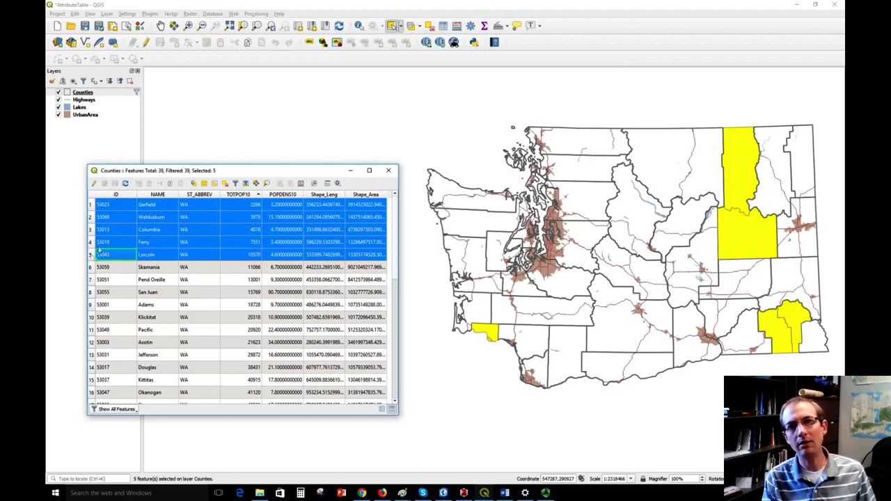
double_click(106, 256)
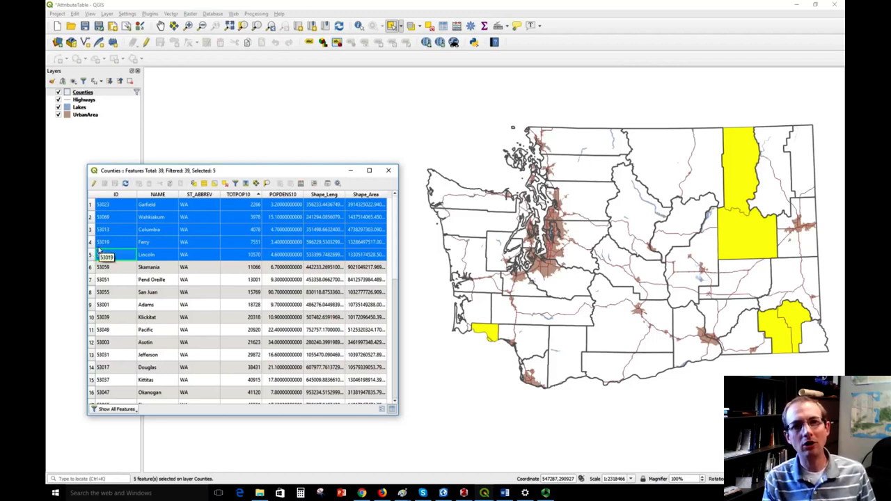